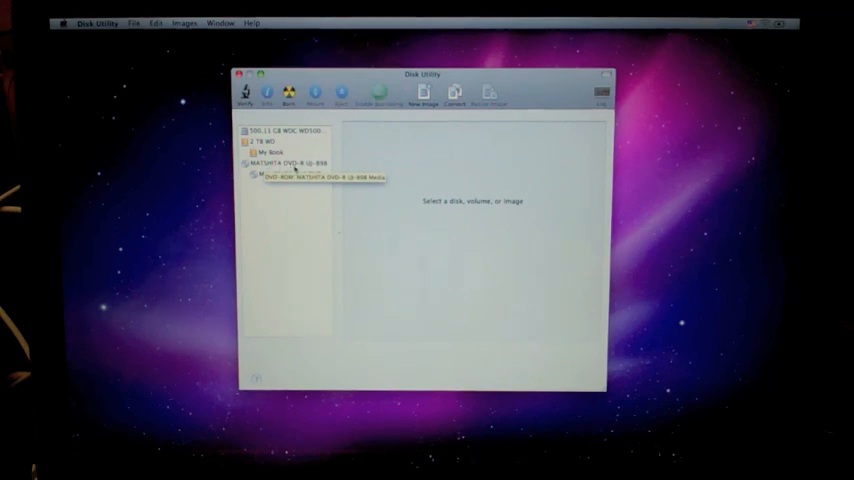
Select the new WDC 500 GB disk in the sidebar to show its First Aid details
left_click(288, 130)
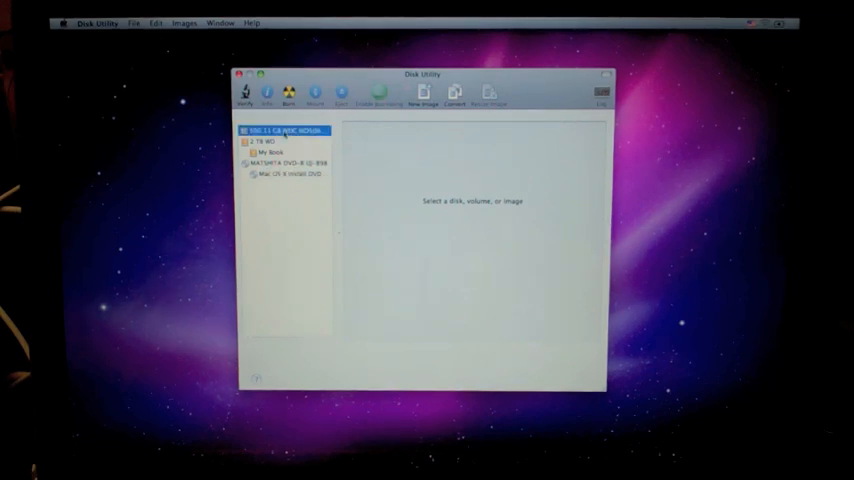
left_click(288, 130)
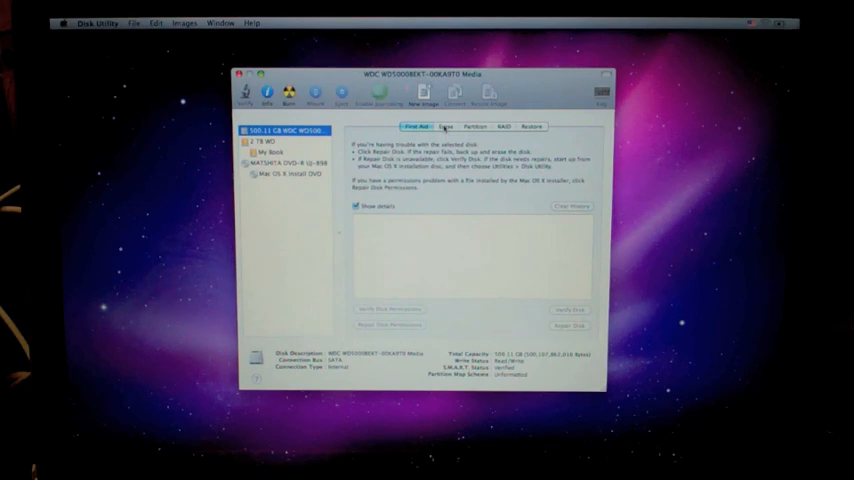
Erase the new drive as Mac OS Extended (Journaled) named Macintosh HD and confirm the wipe
left_click(446, 126)
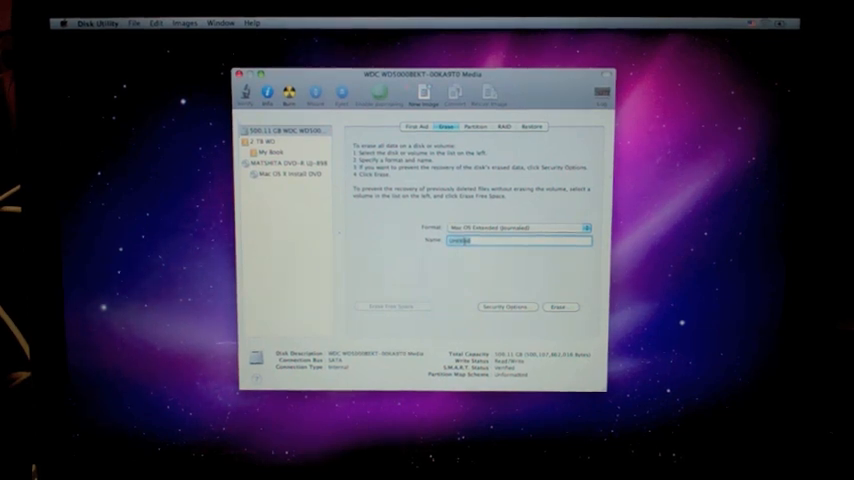
left_click(560, 308)
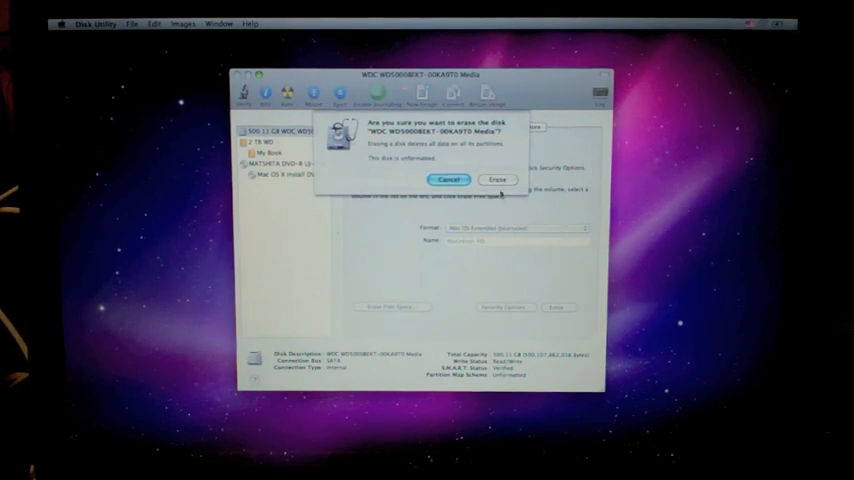
left_click(496, 180)
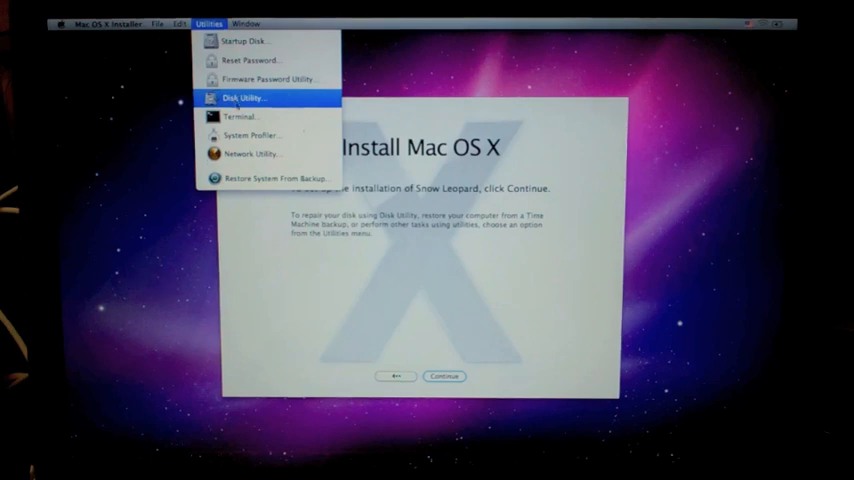
mouse_move(276, 176)
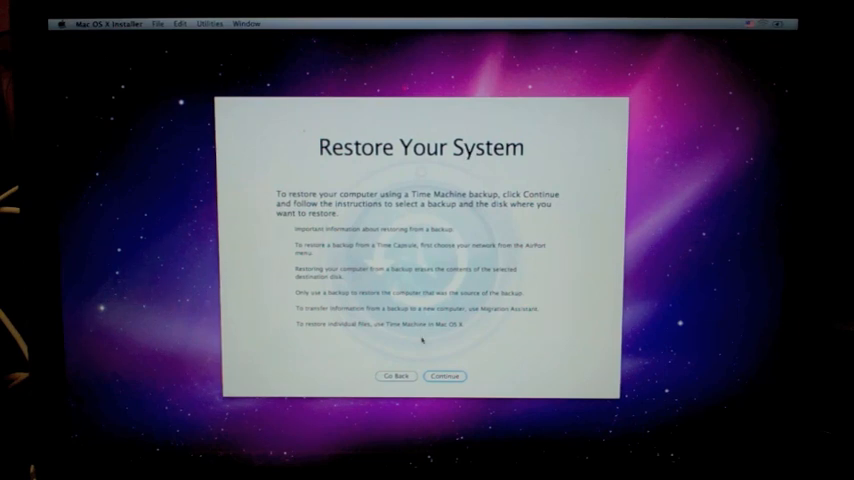
Continue past the restore intro and choose My Book as the Time Machine backup source
left_click(444, 376)
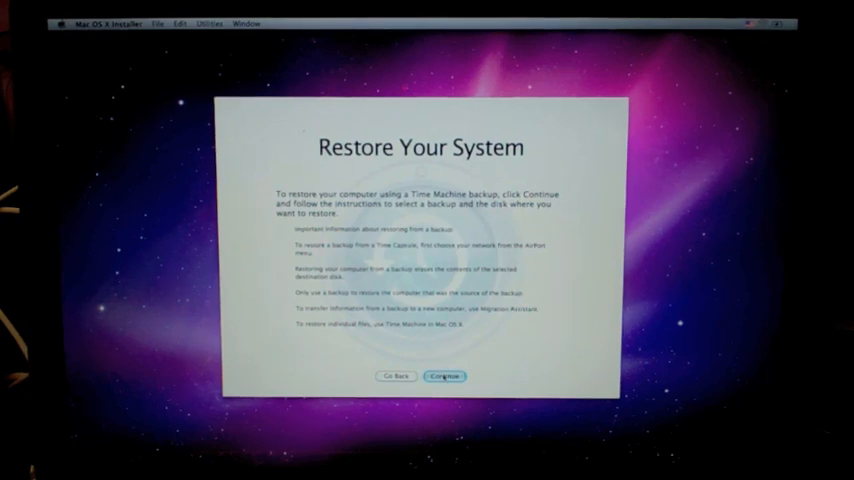
left_click(444, 376)
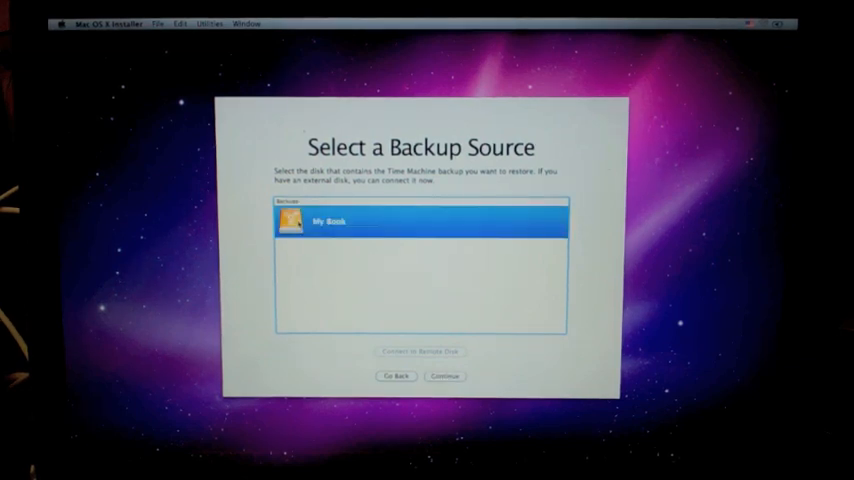
left_click(444, 376)
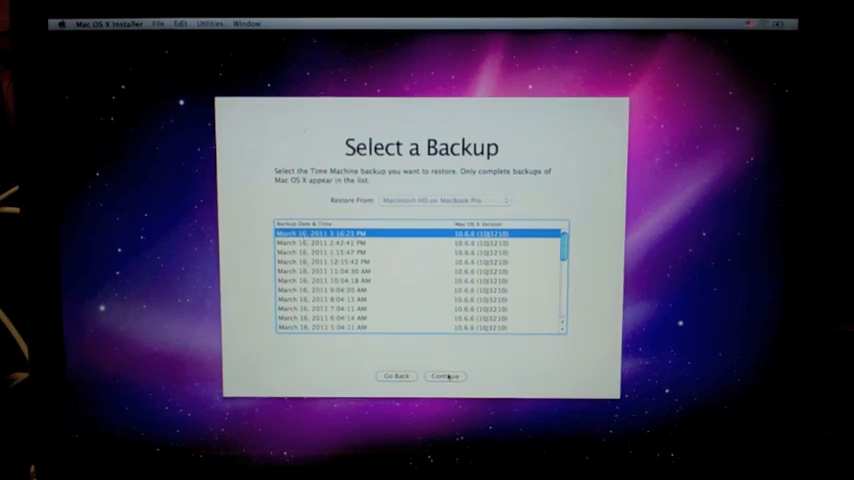
Continue with the most recent backup and pick Macintosh HD as the restore destination
left_click(444, 376)
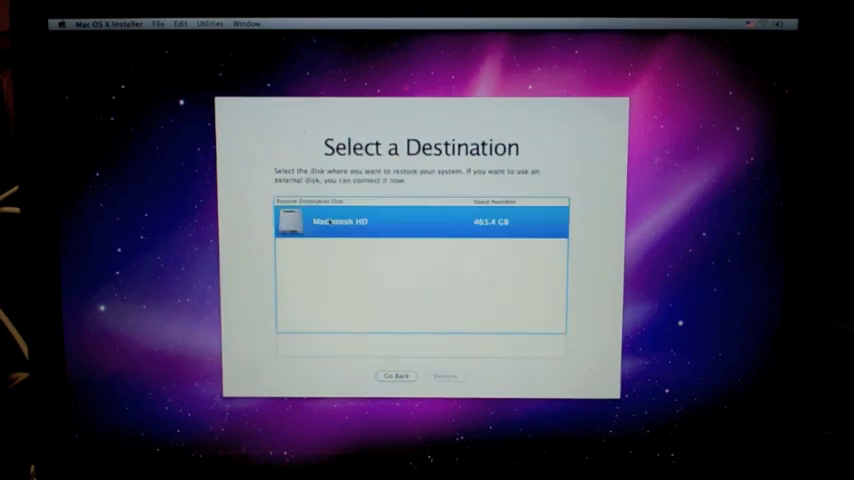
left_click(420, 220)
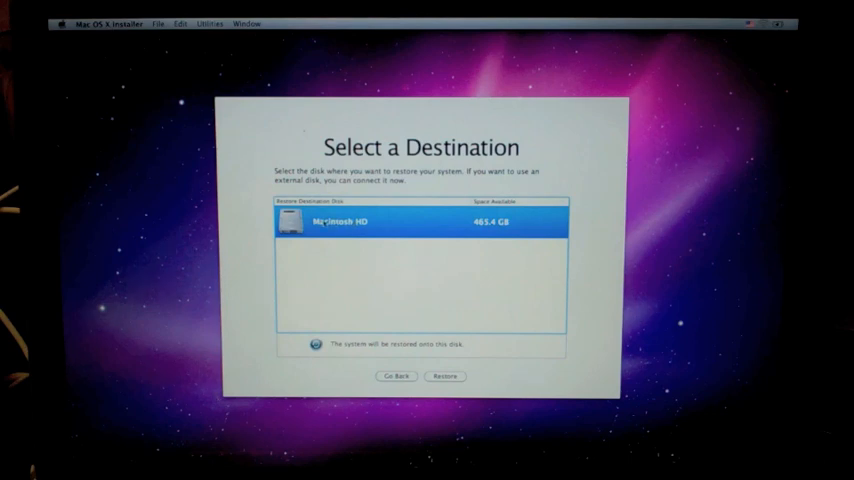
left_click(444, 376)
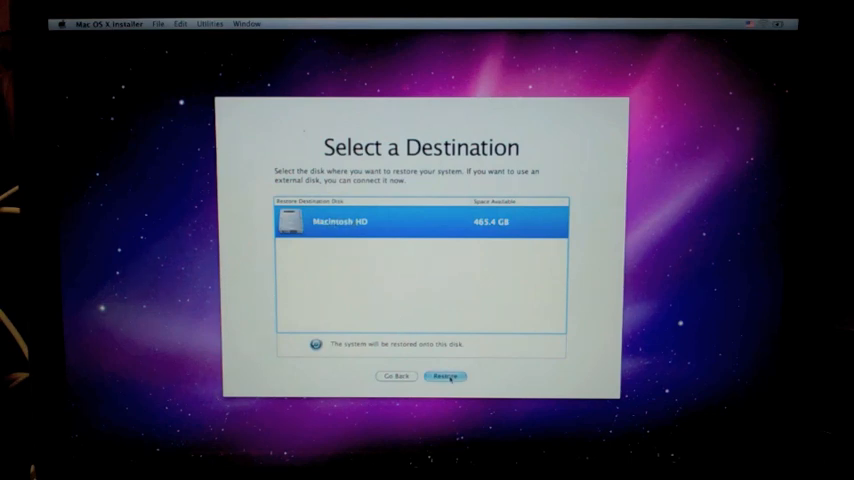
Begin restoring onto Macintosh HD, accepting the warning that it will be erased
left_click(444, 376)
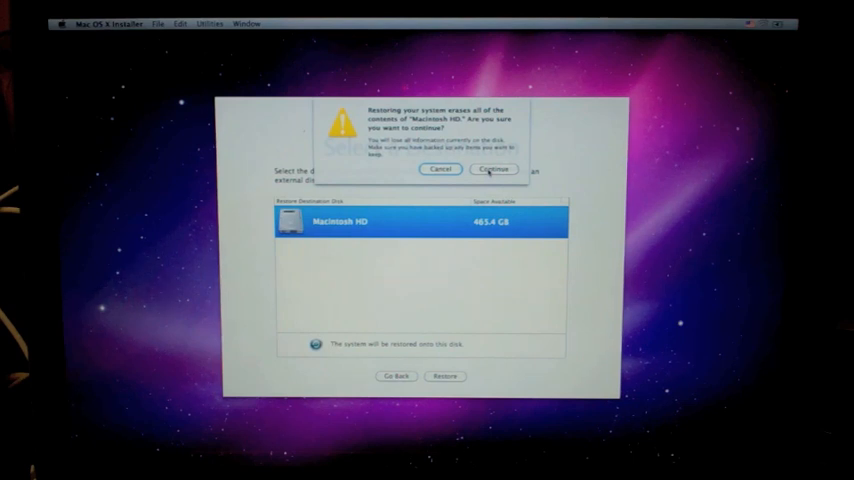
left_click(492, 168)
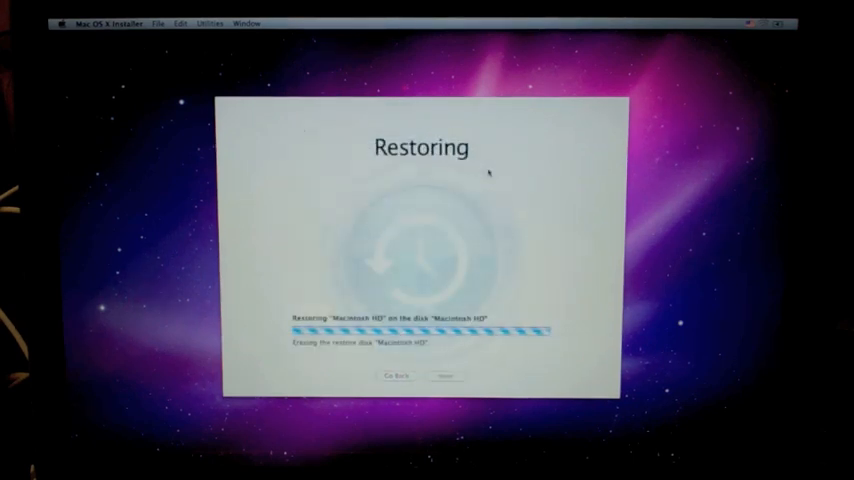